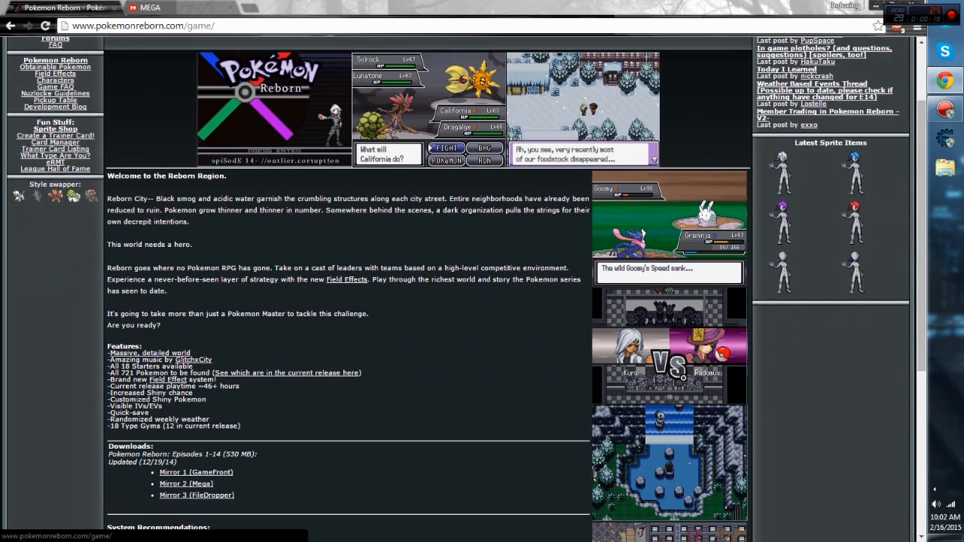
# Choose the 'Mirror 2 (Mega)' link for Episodes 1-14 in the Downloads section.
pyautogui.scroll(-3)
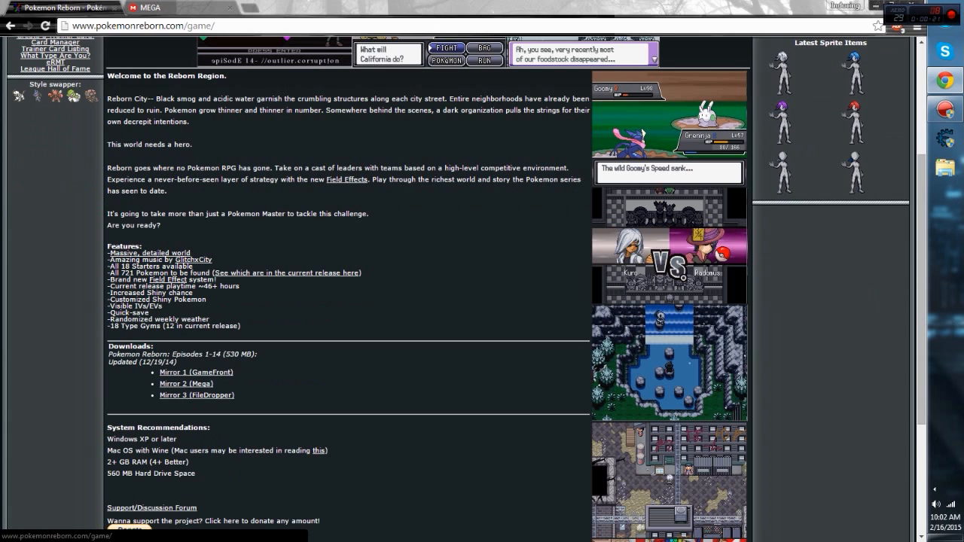
pyautogui.doubleClick(185, 384)
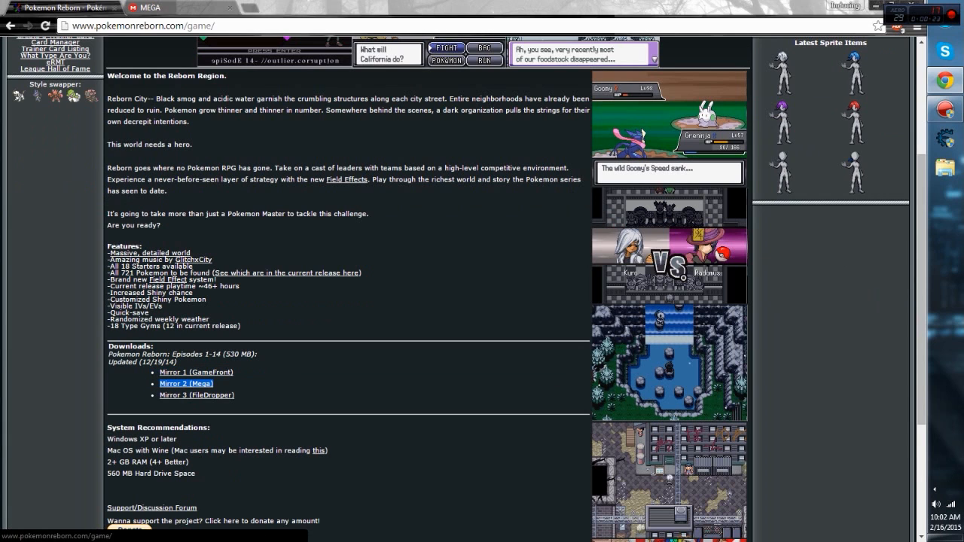
pyautogui.click(187, 384)
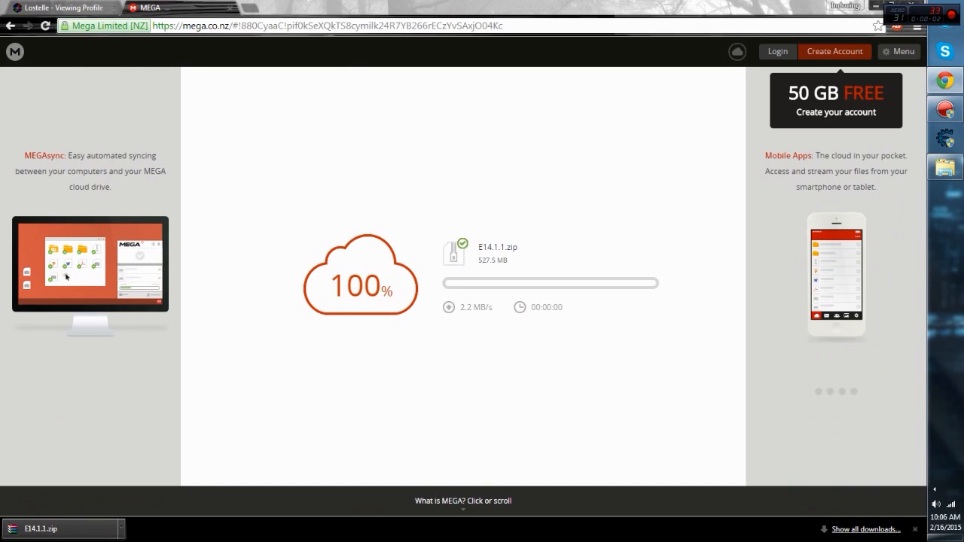
pyautogui.moveTo(46, 286)
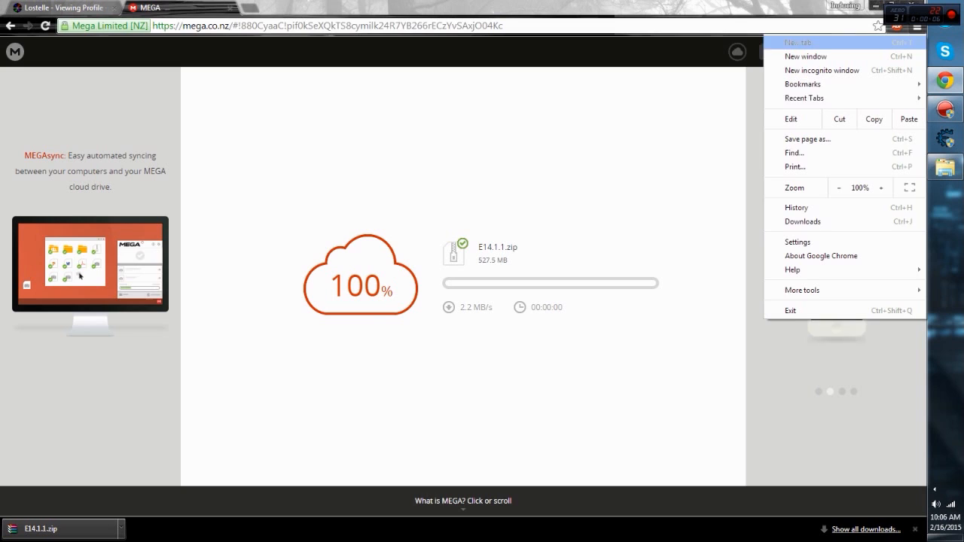
# Bring up Chrome's Settings in a new tab after E14.1.1.zip reaches 100%.
pyautogui.click(798, 241)
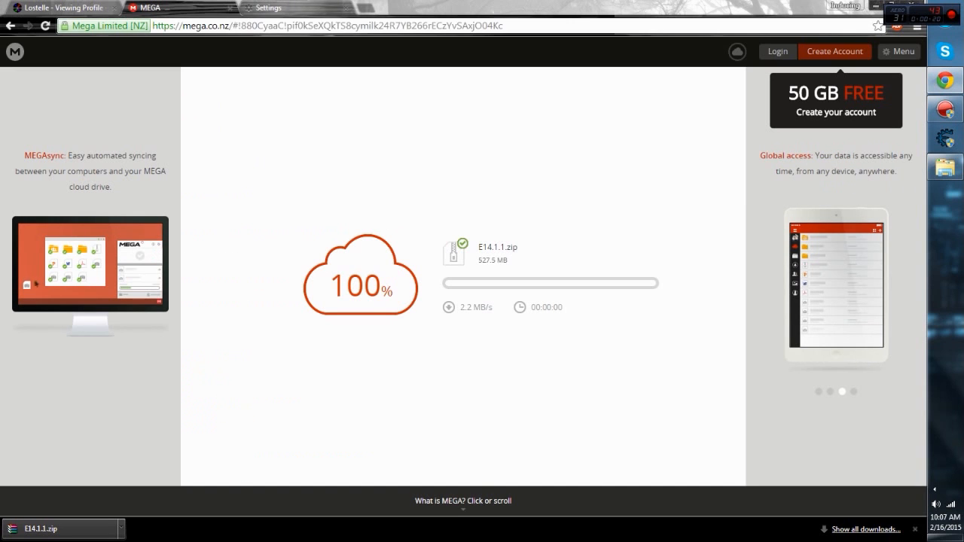
# Show the downloaded E14.1.1.zip in its Downloads folder from the MEGA tab.
pyautogui.click(268, 7)
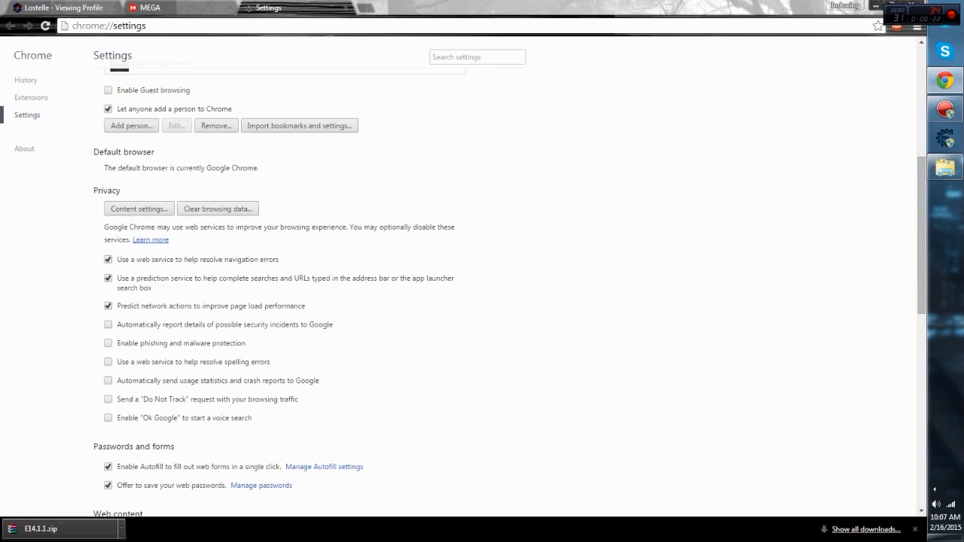
pyautogui.click(151, 8)
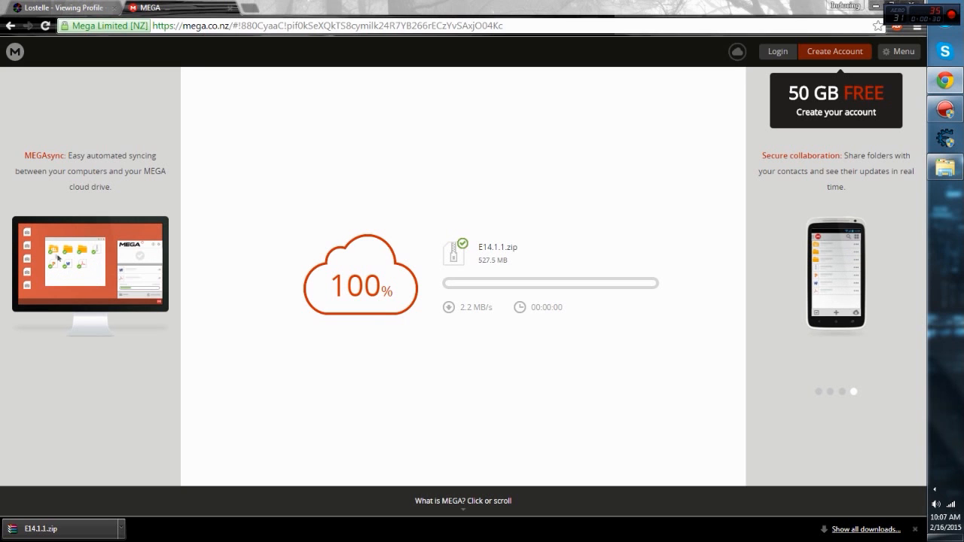
pyautogui.click(64, 7)
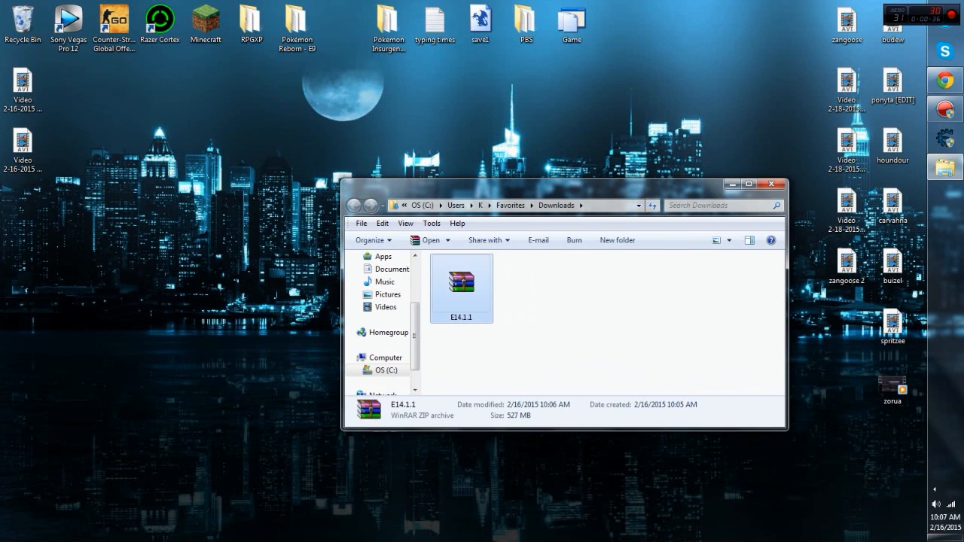
# Extract E14.1.1.zip with WinRAR to the Desktop as destination.
pyautogui.doubleClick(461, 283)
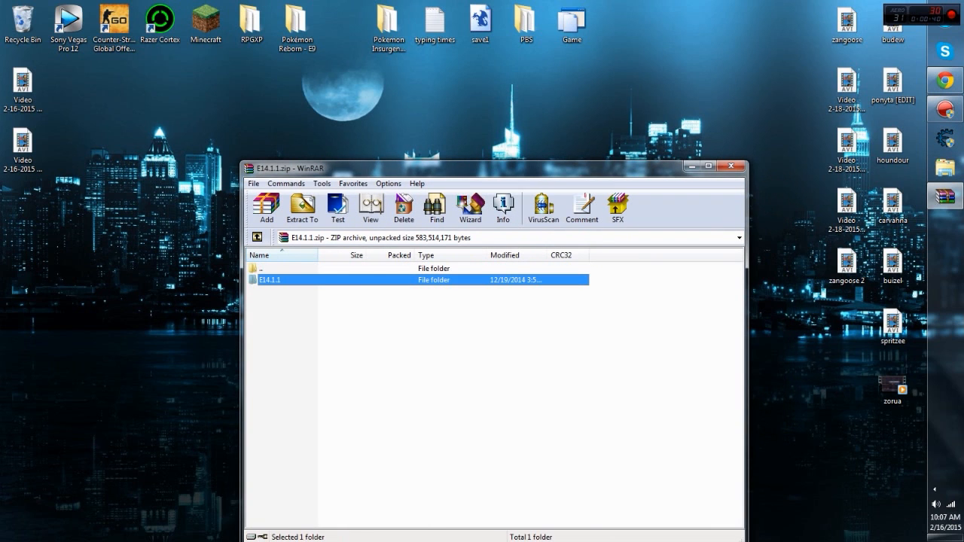
pyautogui.click(301, 208)
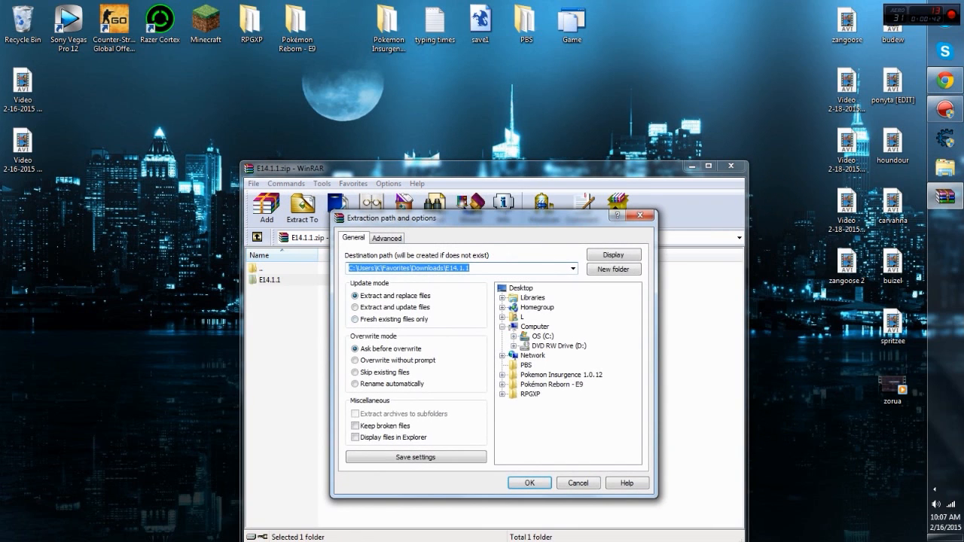
pyautogui.click(528, 481)
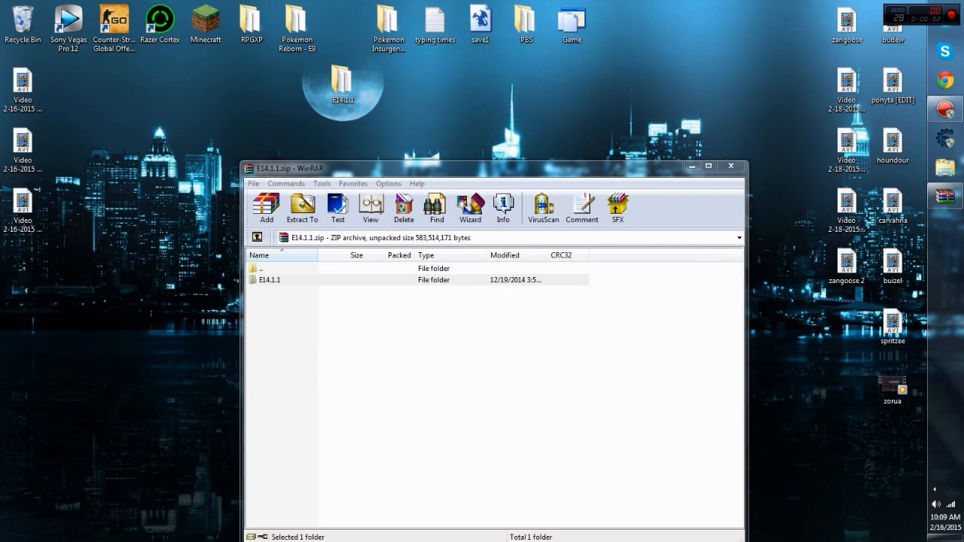
# Rename the extracted folder to 'Pokemon Reborn - E14' and move it beside the other Pokemon folders.
pyautogui.click(729, 165)
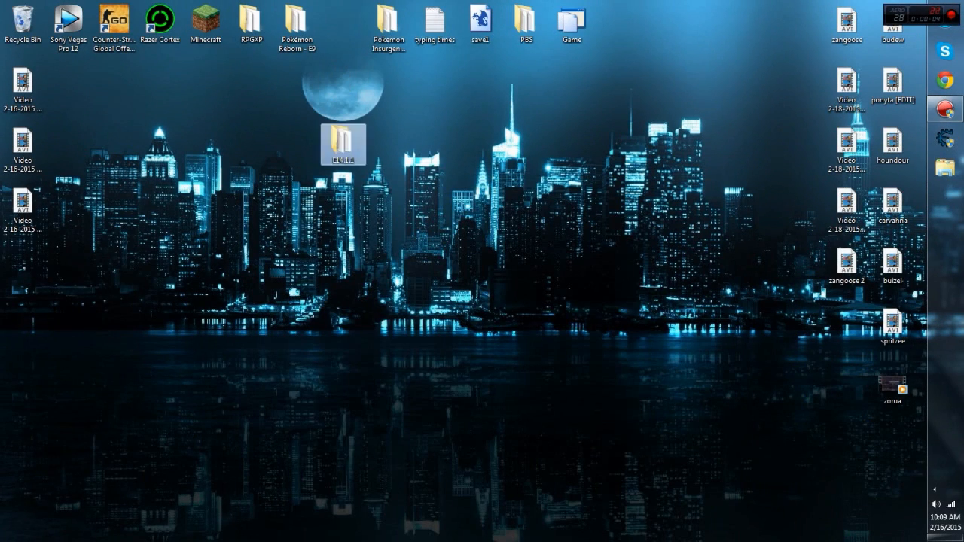
pyautogui.rightClick(344, 143)
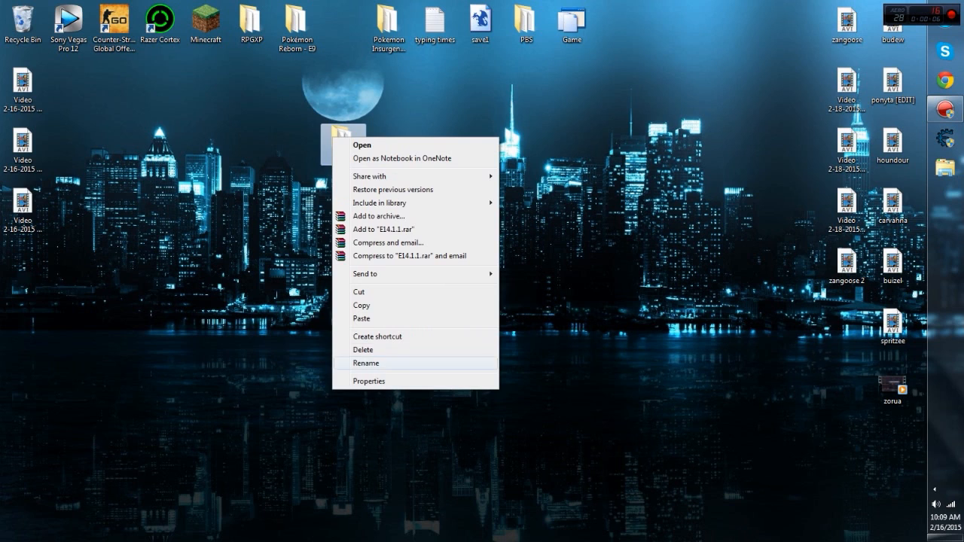
pyautogui.click(364, 363)
pyautogui.write('Pokémon Reborn -')
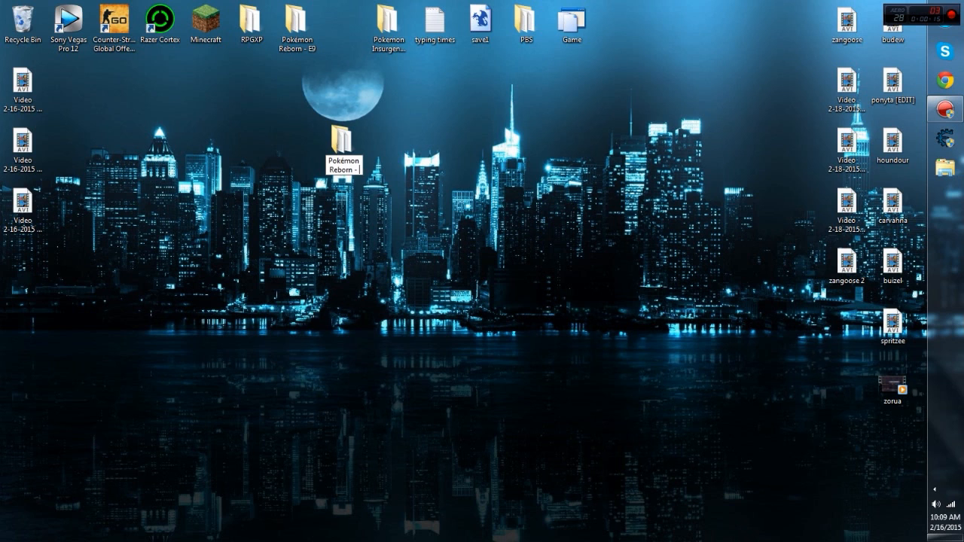
pyautogui.write('E14')
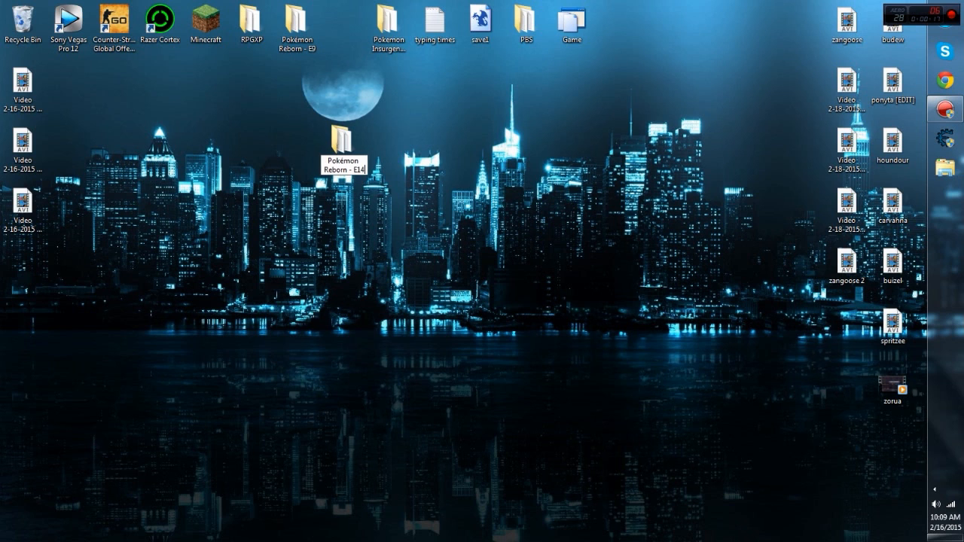
pyautogui.moveTo(342, 143); pyautogui.dragTo(342, 27)
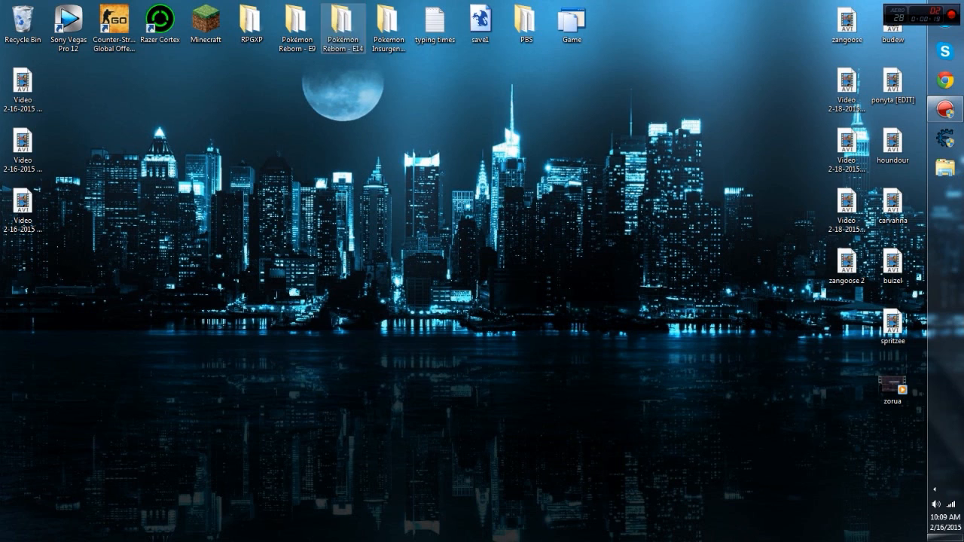
# Run Game.exe from the E14 folder, allow the unverified publisher, then close it at the title screen.
pyautogui.doubleClick(341, 22)
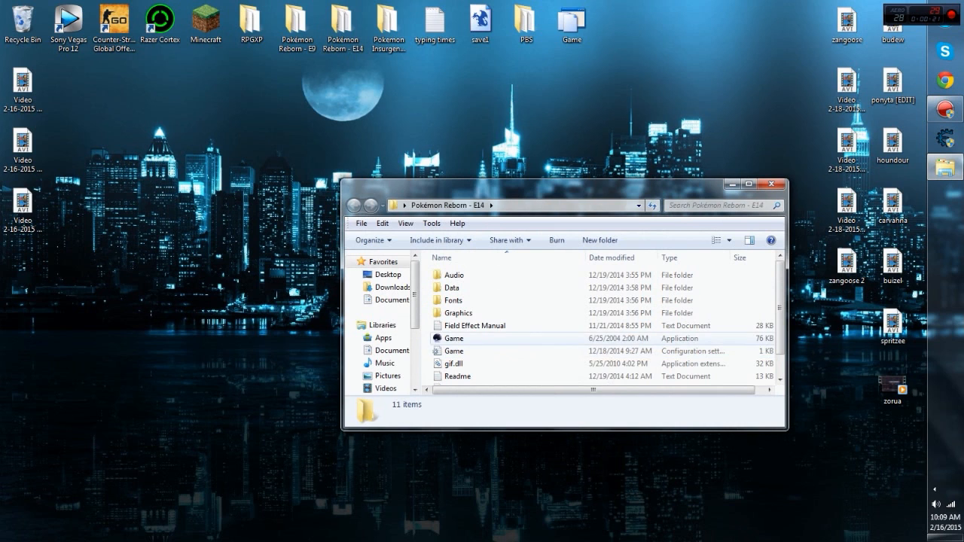
pyautogui.doubleClick(452, 338)
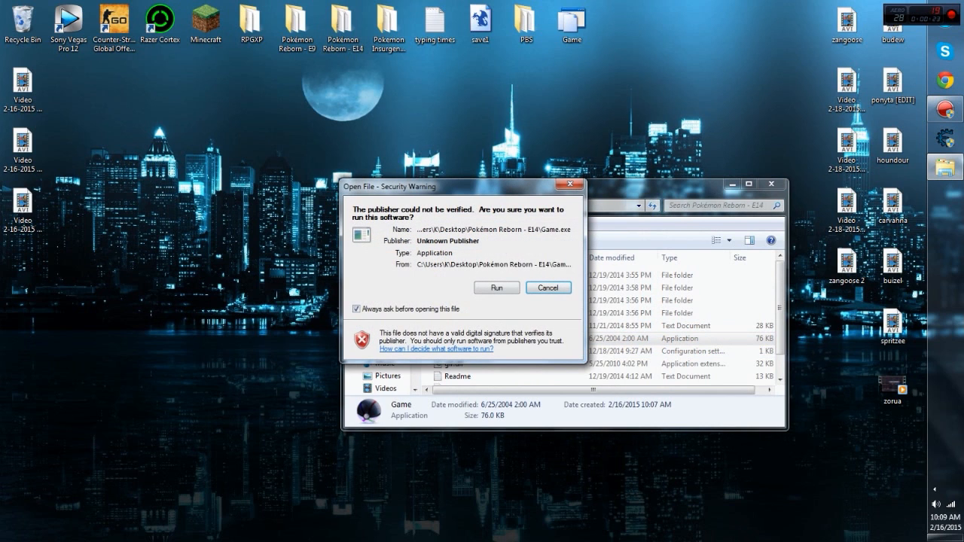
pyautogui.click(497, 288)
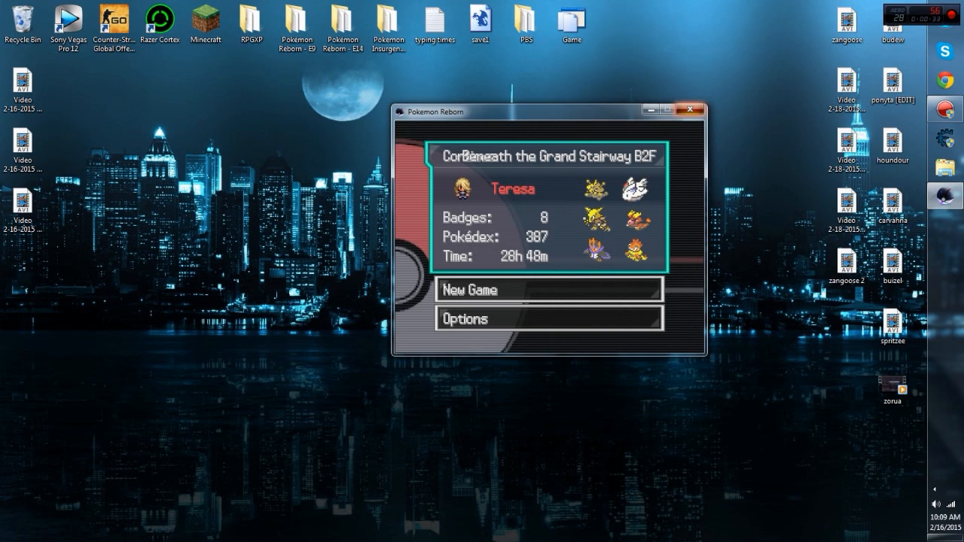
pyautogui.click(693, 110)
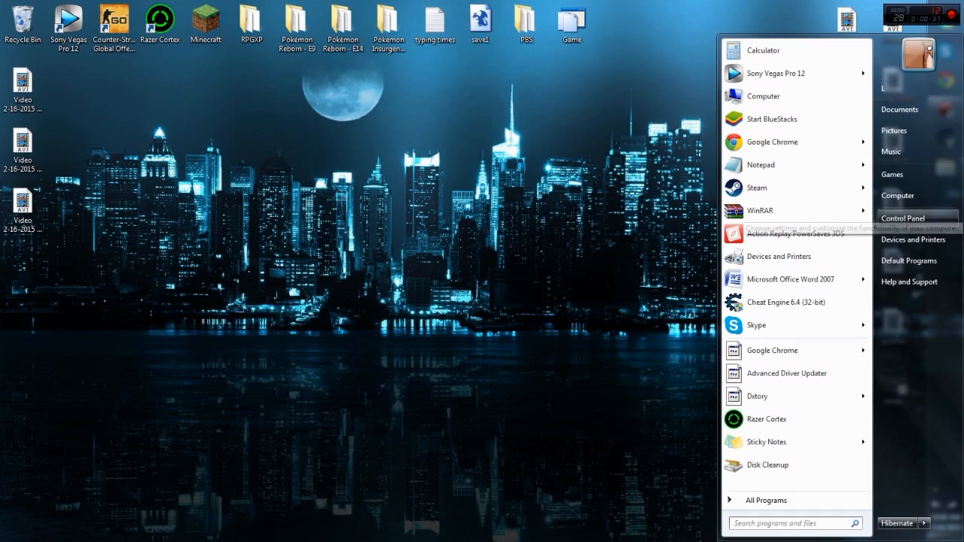
# Reach the Data Execution Prevention settings via Control Panel > System > Performance Settings.
pyautogui.click(897, 217)
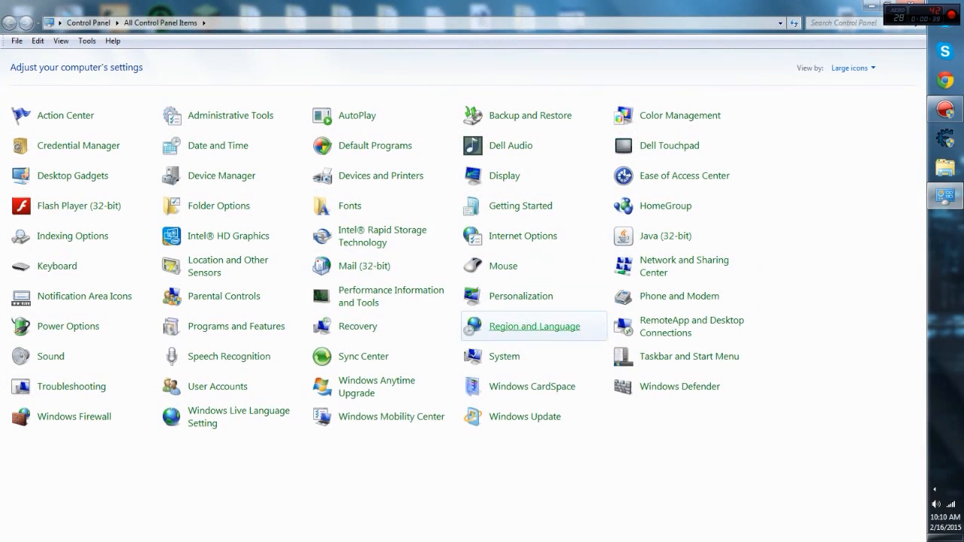
pyautogui.click(849, 67)
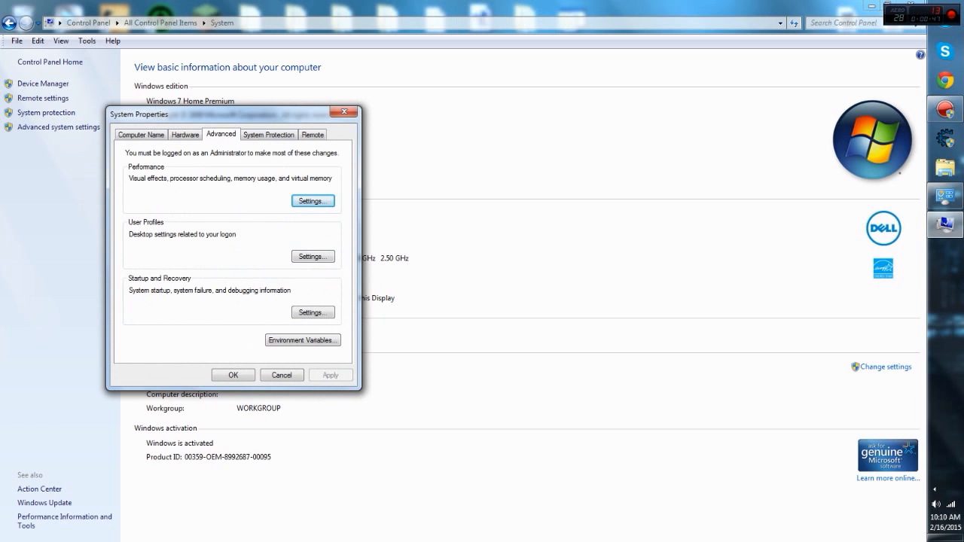
pyautogui.click(312, 201)
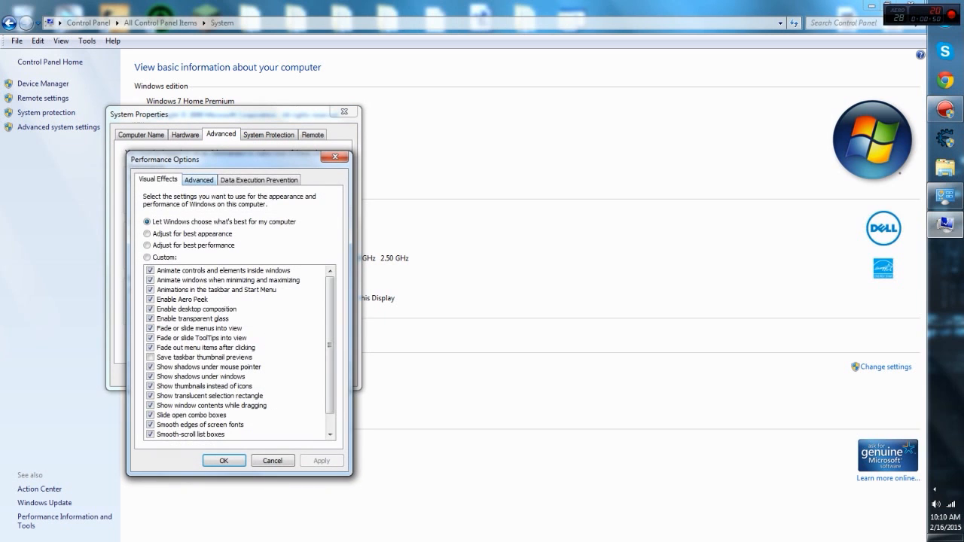
pyautogui.click(259, 179)
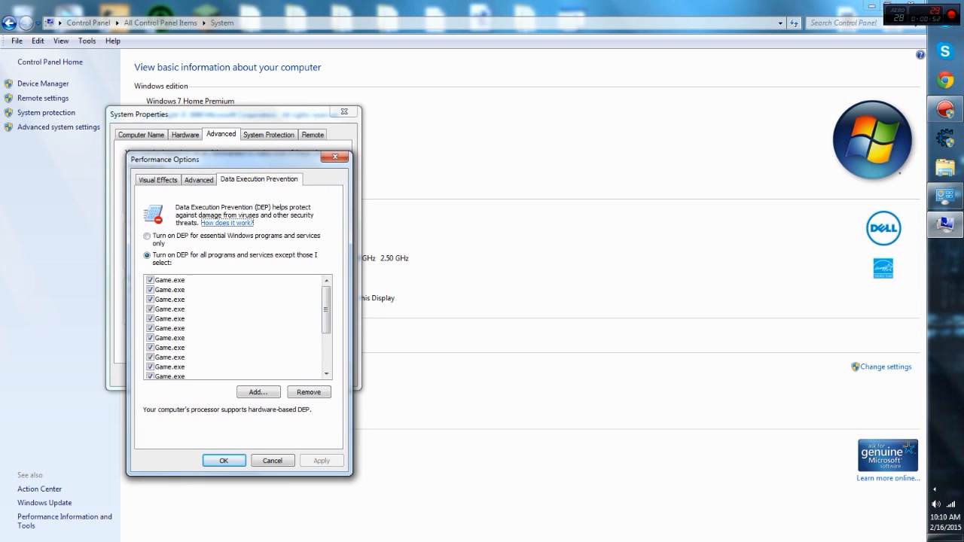
# Turn on DEP for essential Windows programs and services only and accept the restart notice.
pyautogui.scroll(-3)
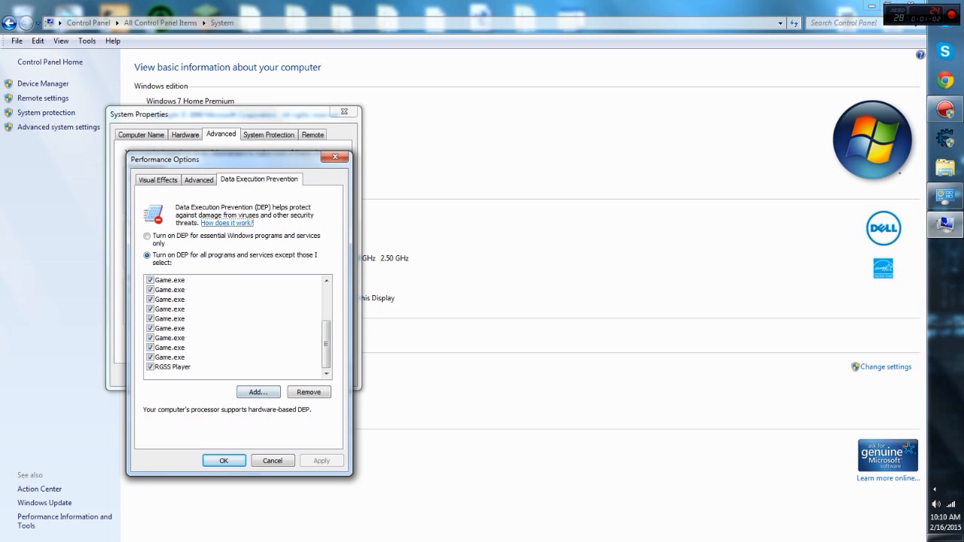
pyautogui.click(257, 391)
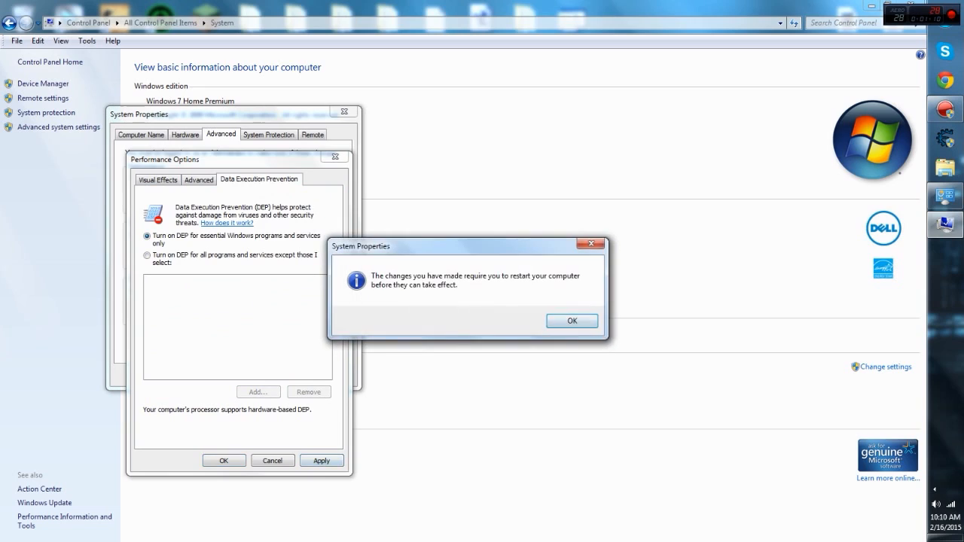
pyautogui.click(572, 321)
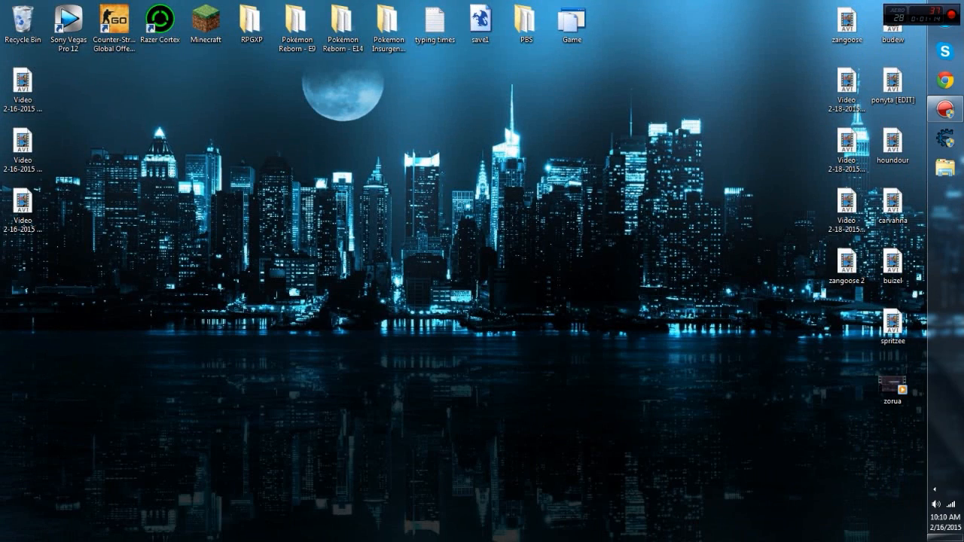
pyautogui.doubleClick(342, 18)
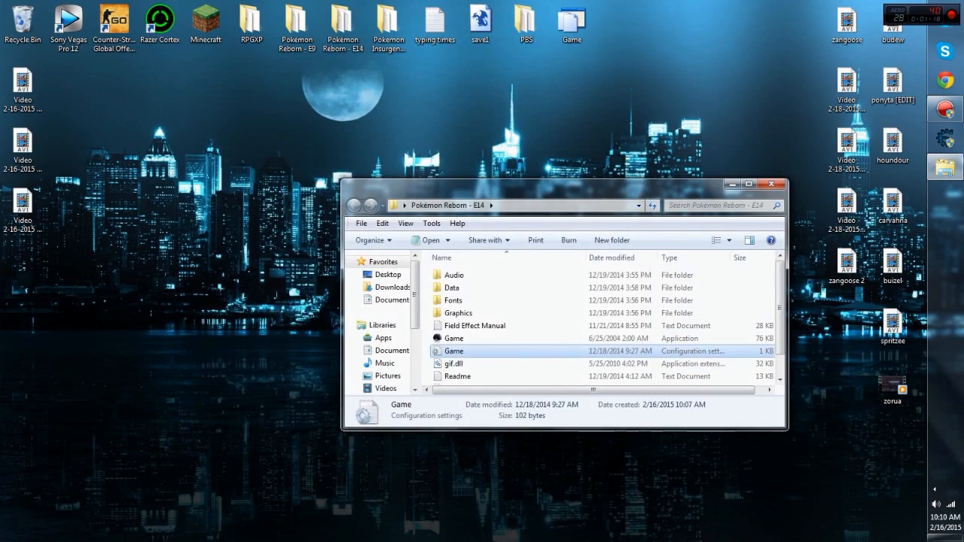
pyautogui.doubleClick(453, 337)
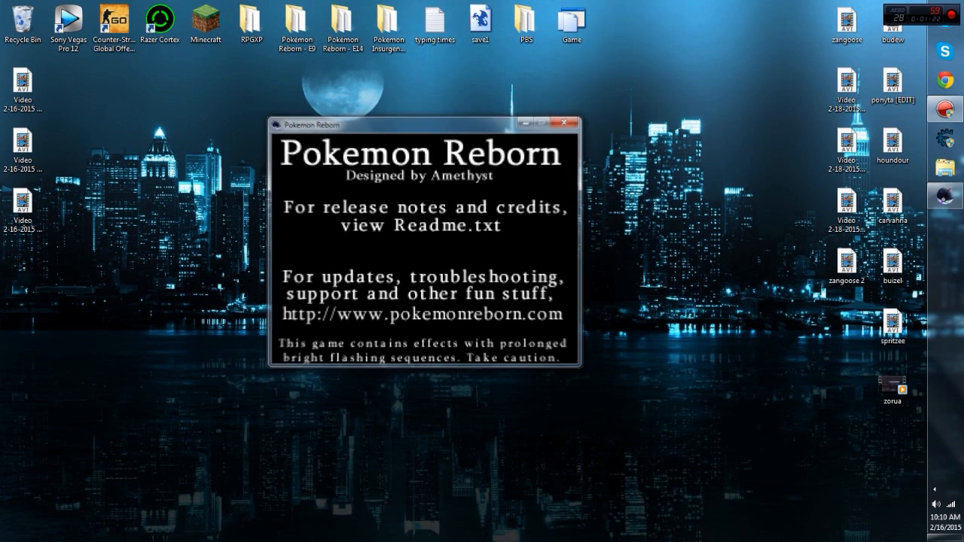
pyautogui.click(563, 123)
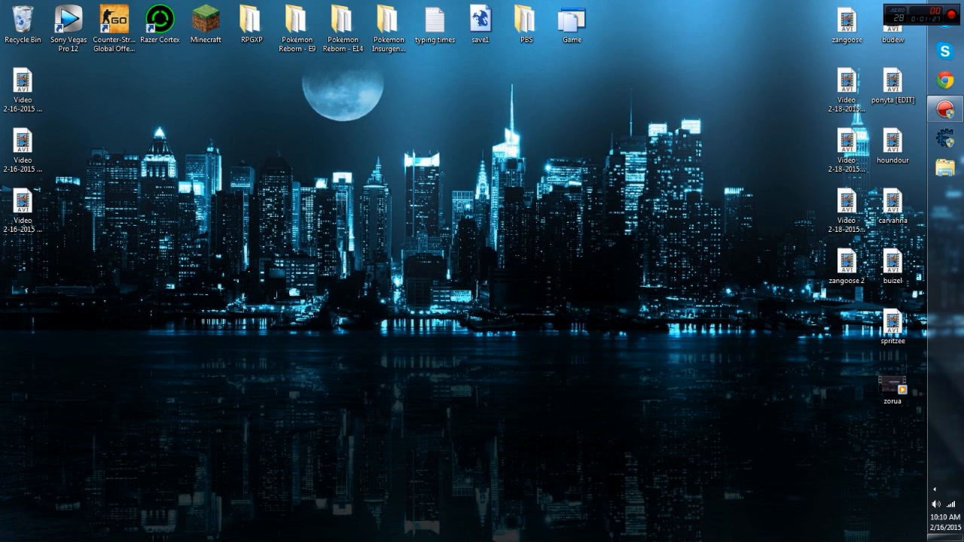
pyautogui.doubleClick(341, 21)
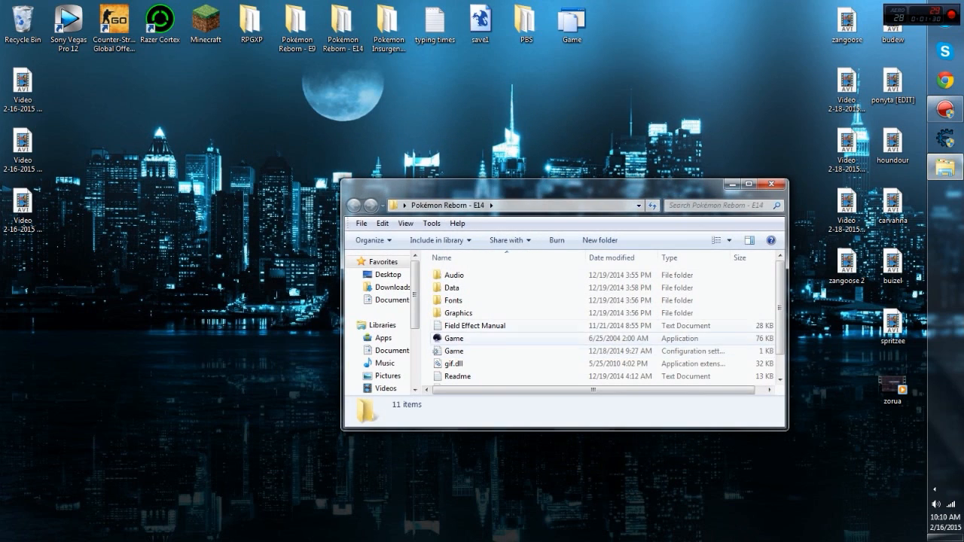
pyautogui.doubleClick(476, 326)
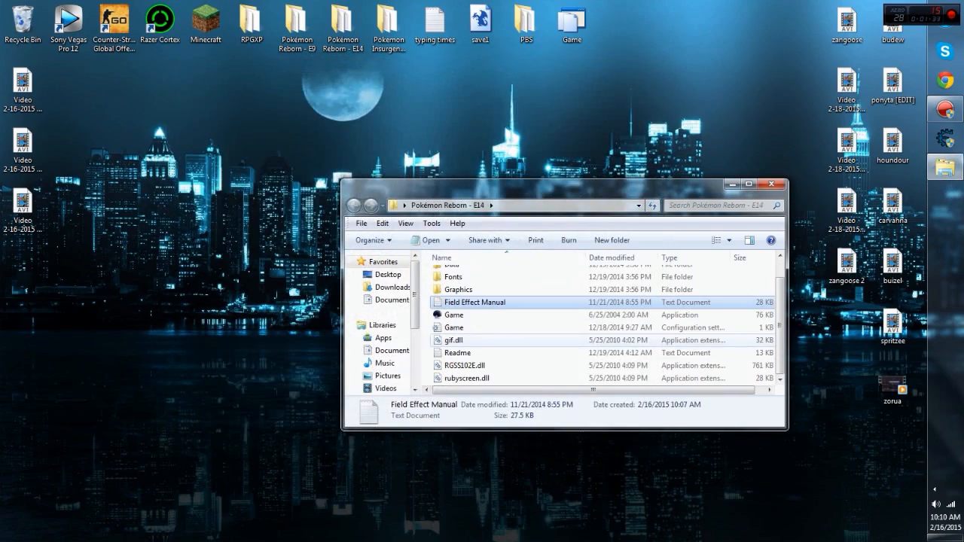
pyautogui.doubleClick(458, 352)
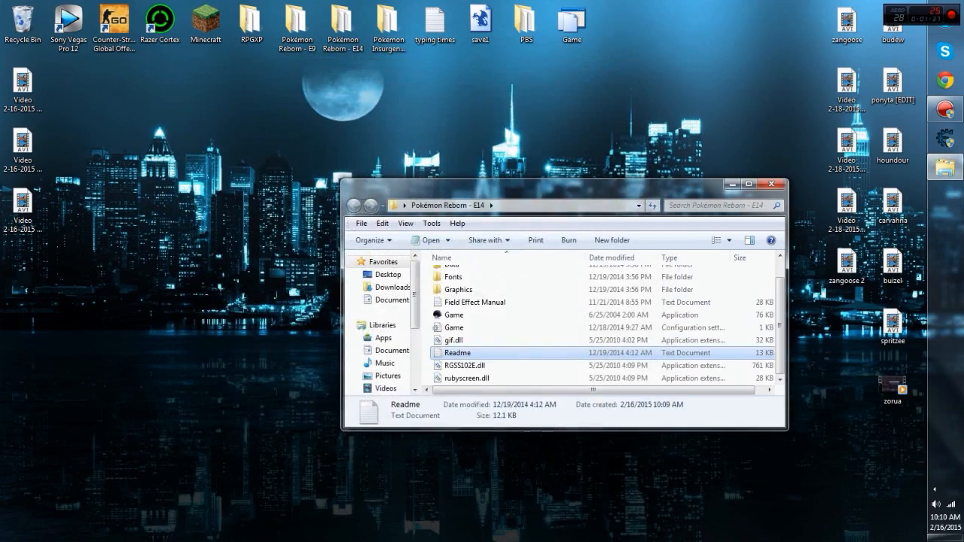
pyautogui.click(777, 184)
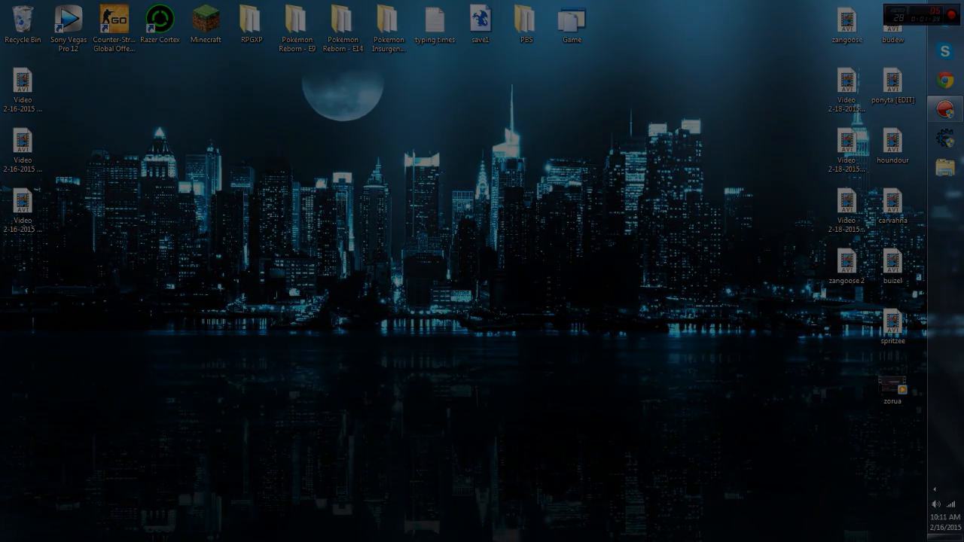